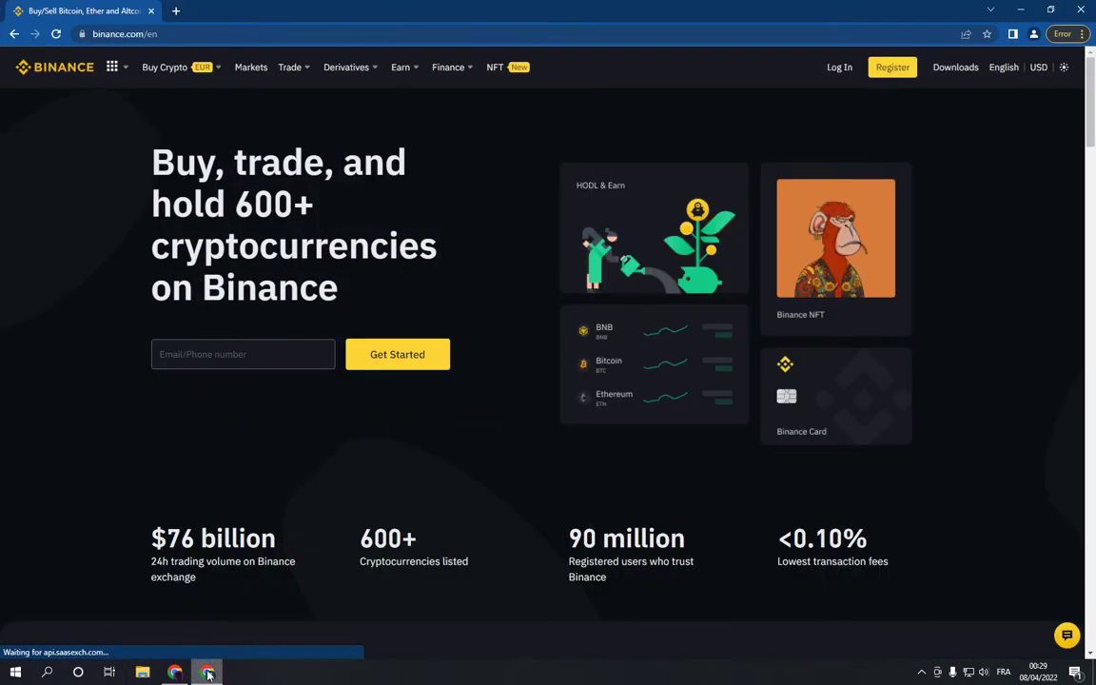
pyautogui.moveTo(175, 673)
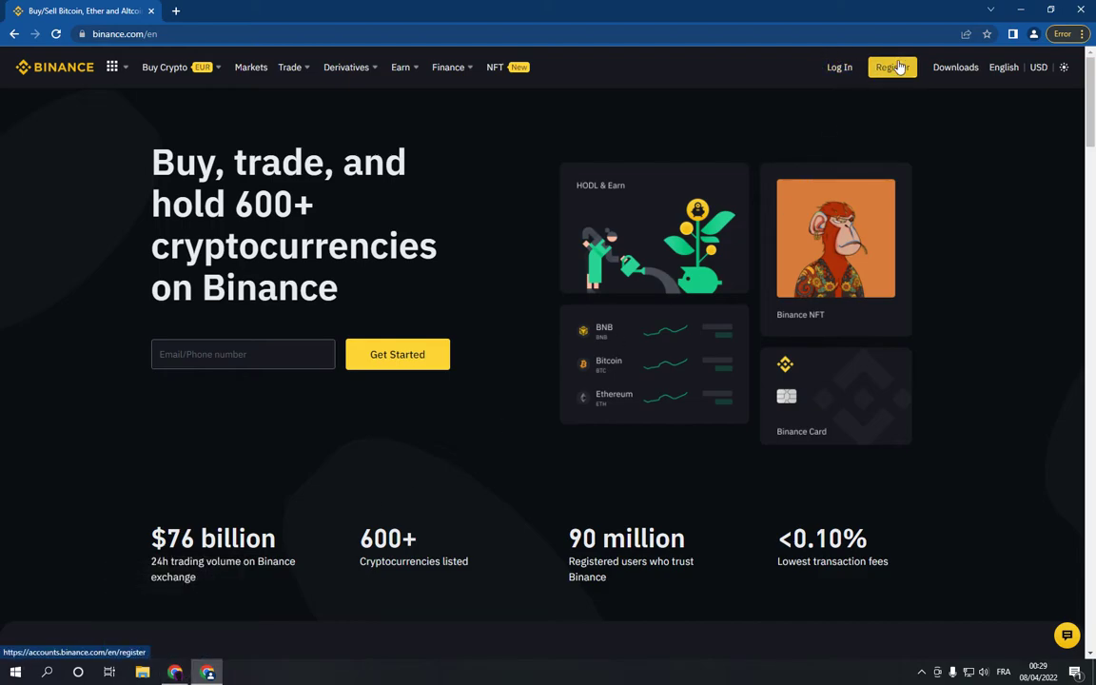
# Open Binance's Markets overview and scroll through the cryptocurrency price list
pyautogui.click(290, 67)
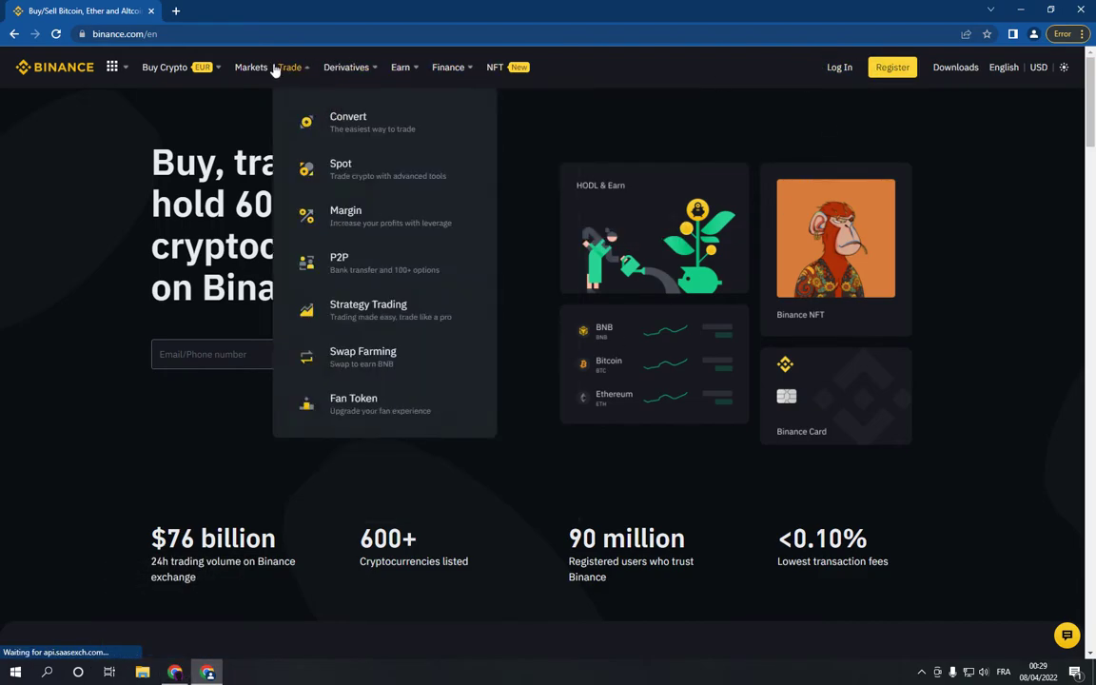
pyautogui.moveTo(251, 66)
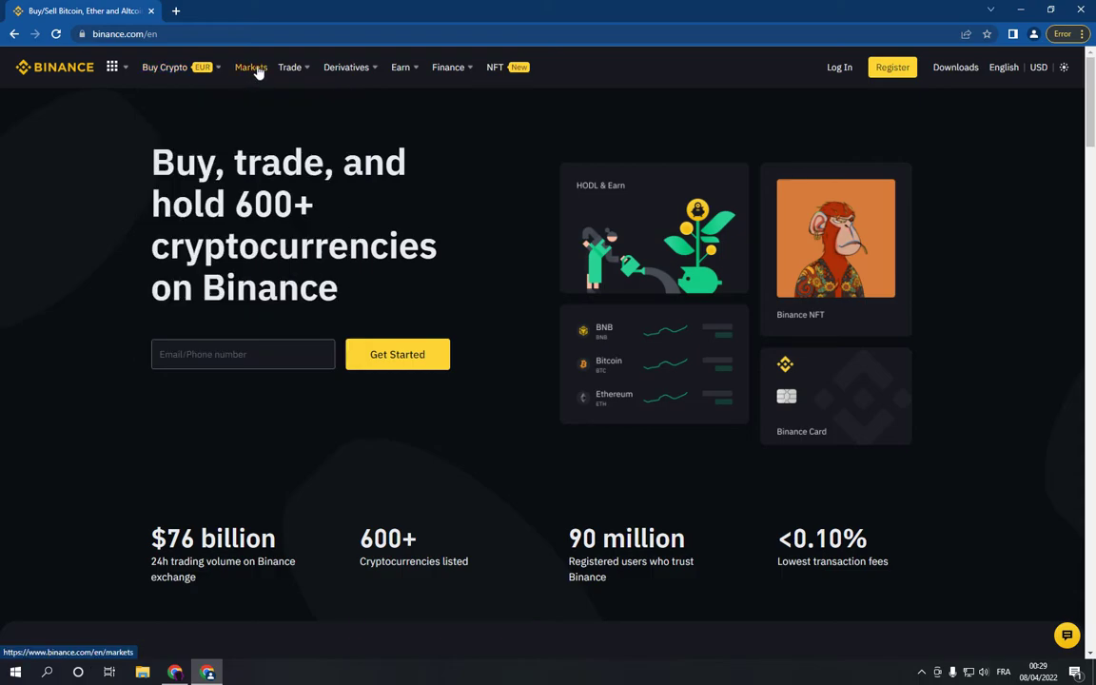
pyautogui.click(250, 67)
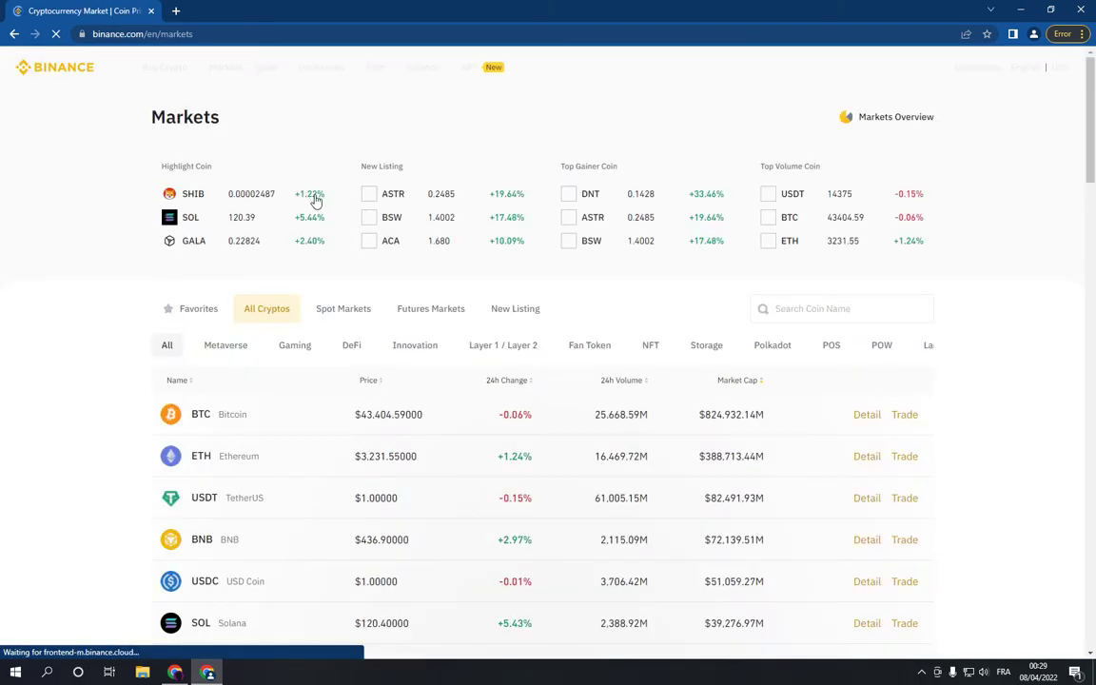
pyautogui.scroll(-3)
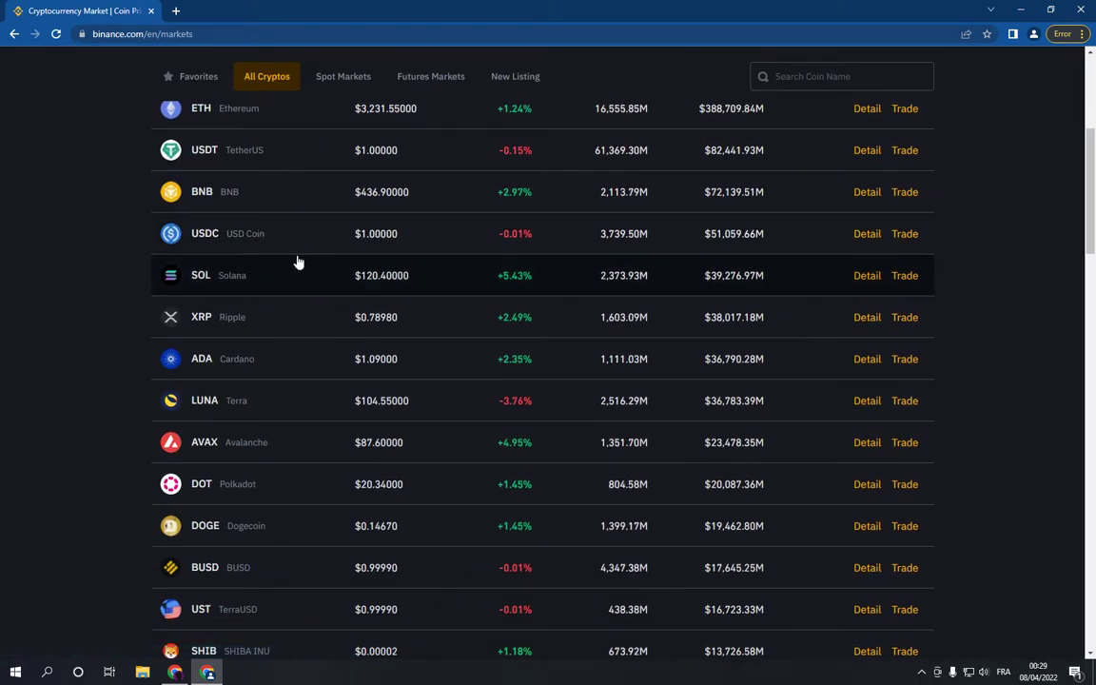
pyautogui.scroll(-3)
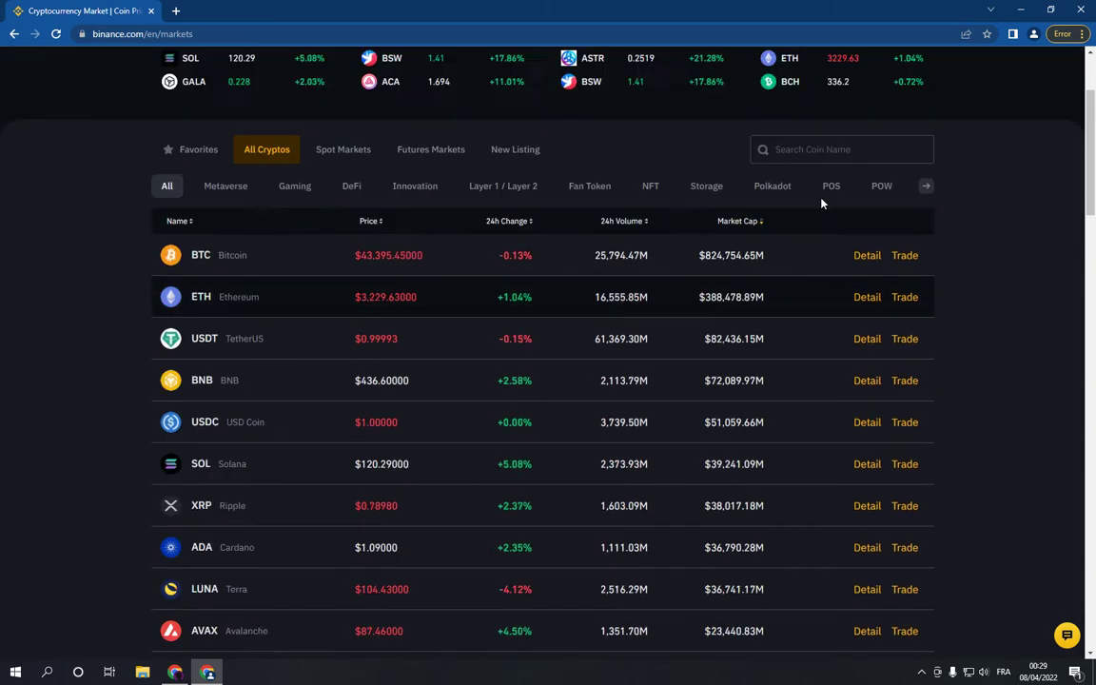
pyautogui.scroll(3)
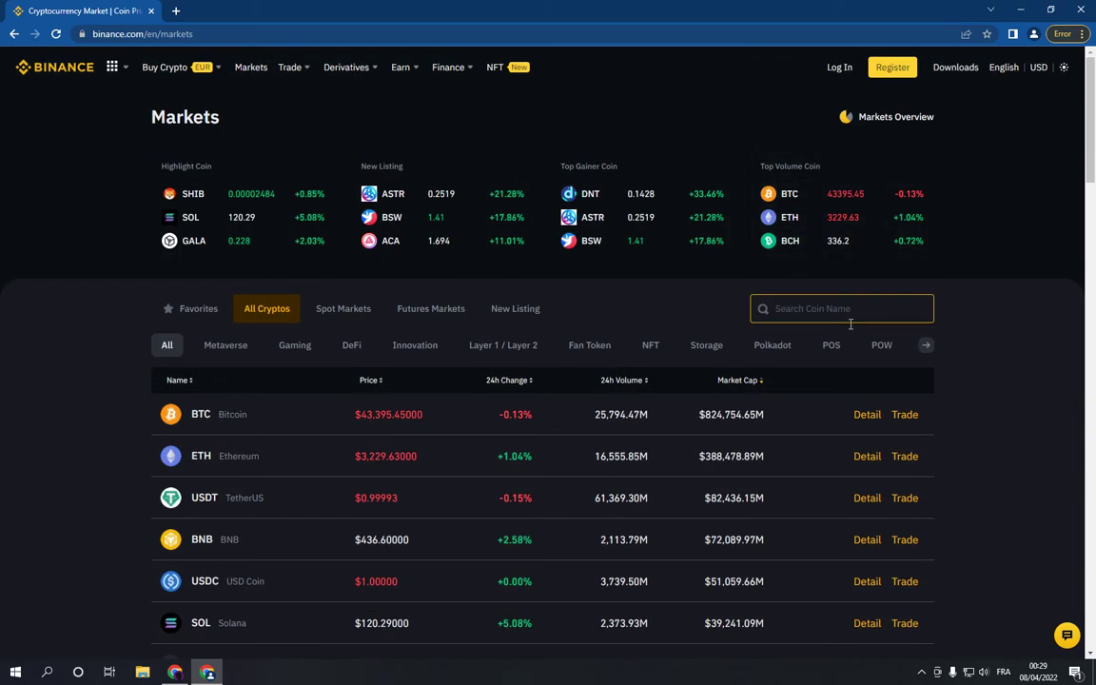
# Search the coin list for 'polka' to find DOT and open its DOT/BUSD spot page
pyautogui.write('polka')
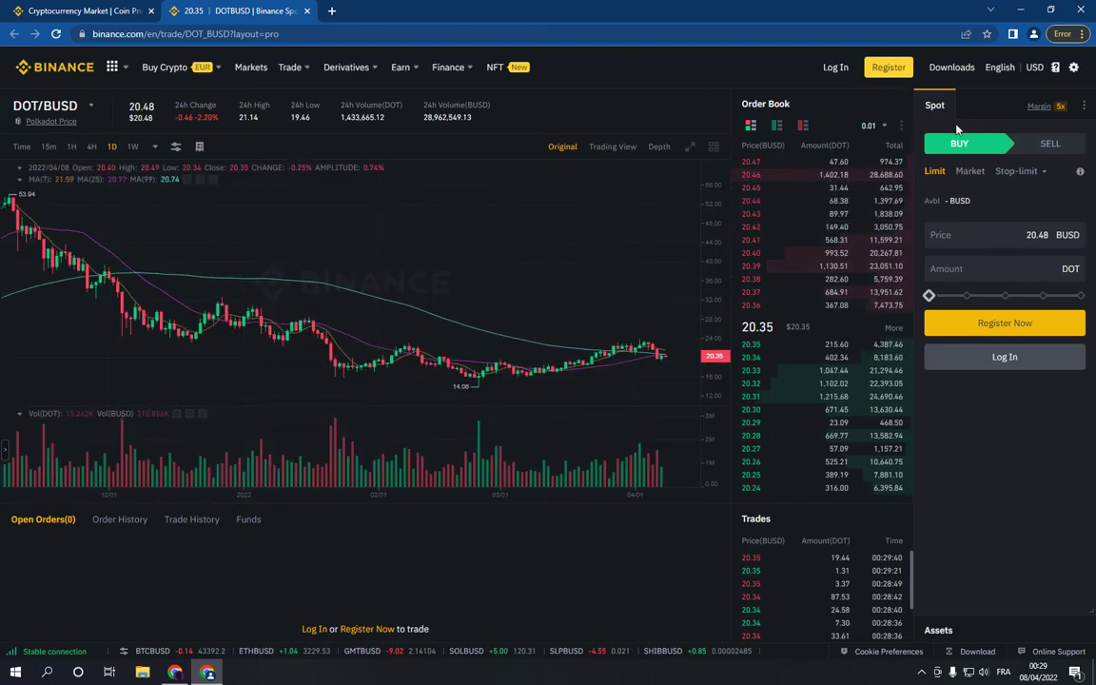
# Enter 100 DOT as the amount in the Buy order form
pyautogui.click(973, 269)
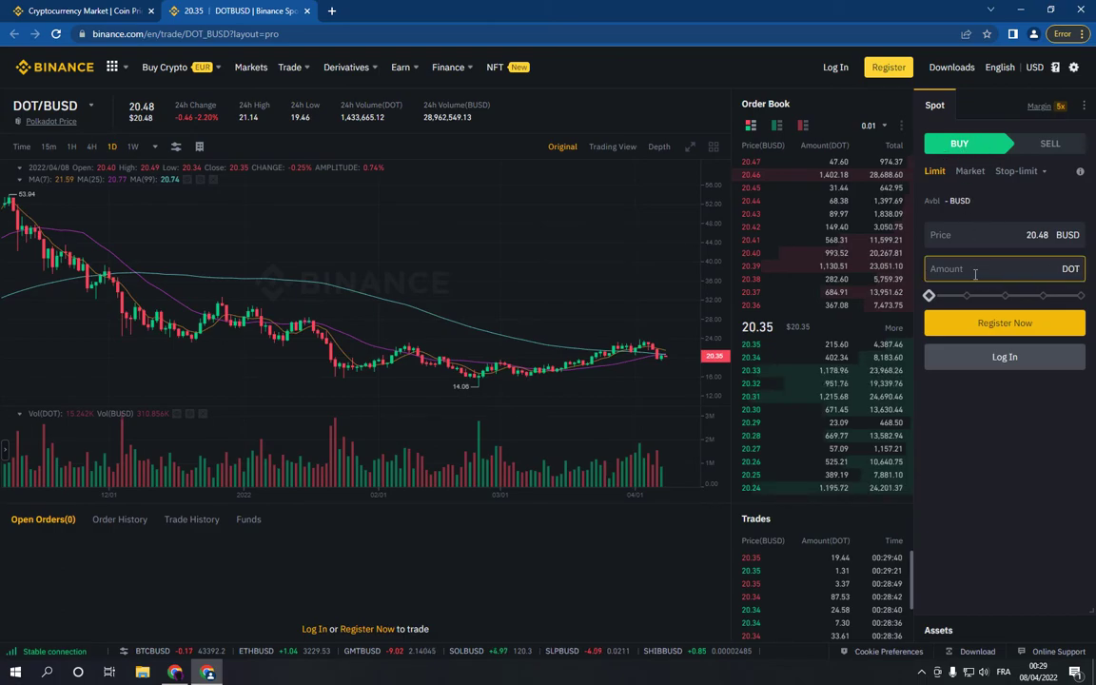
pyautogui.write('1')
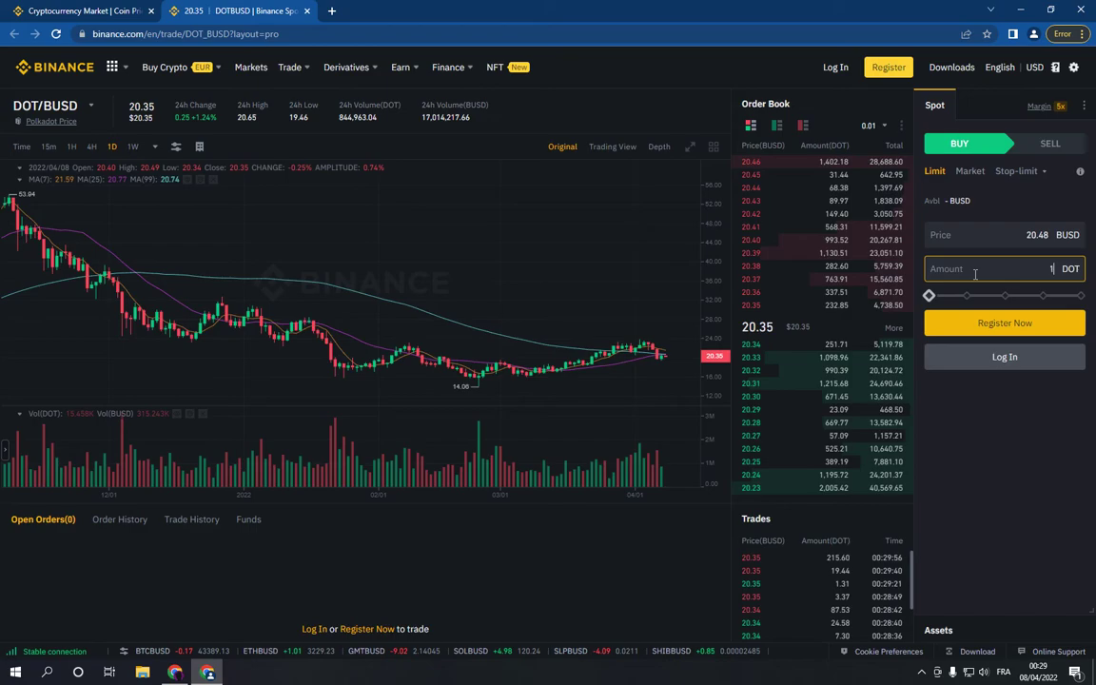
pyautogui.write('00')
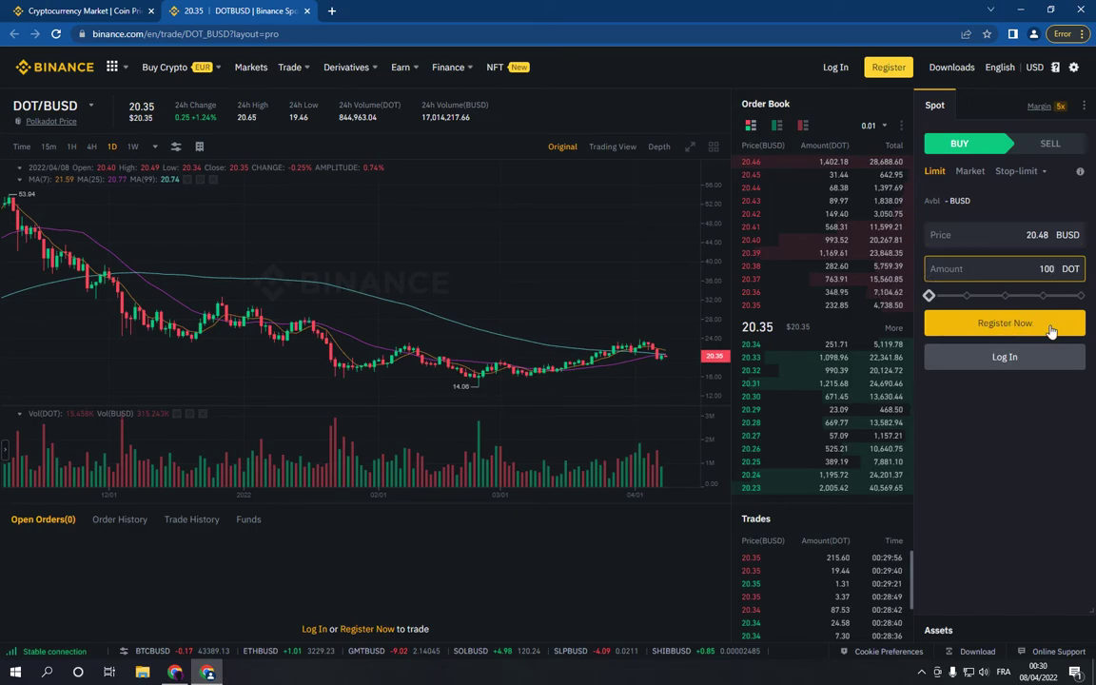
pyautogui.moveTo(1018, 323)
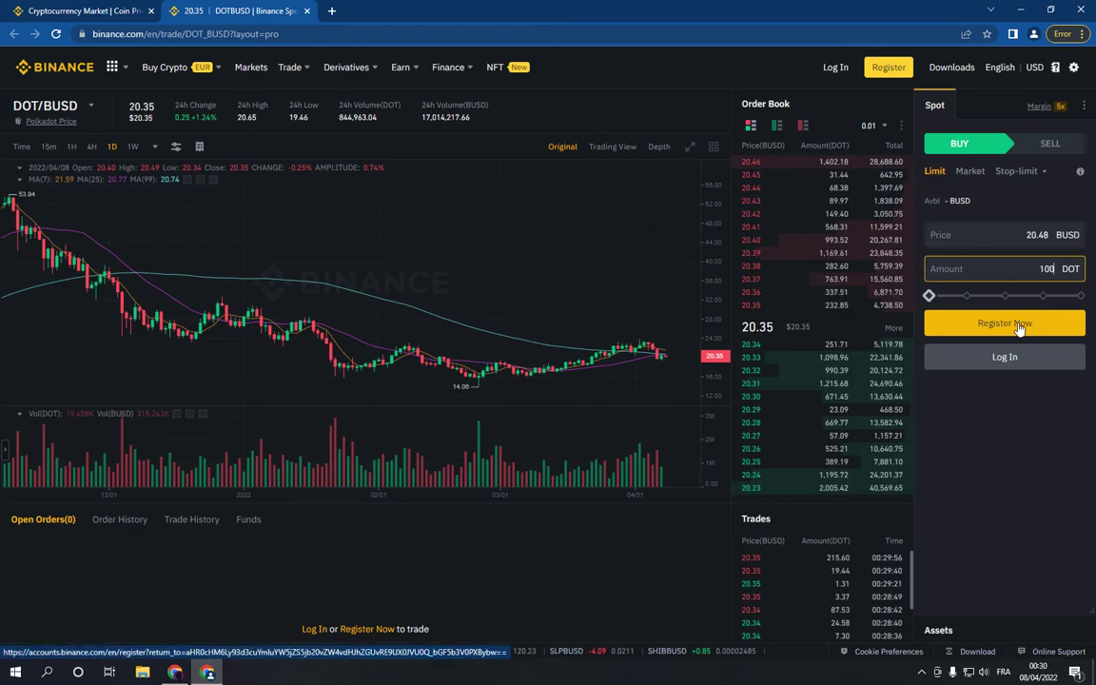